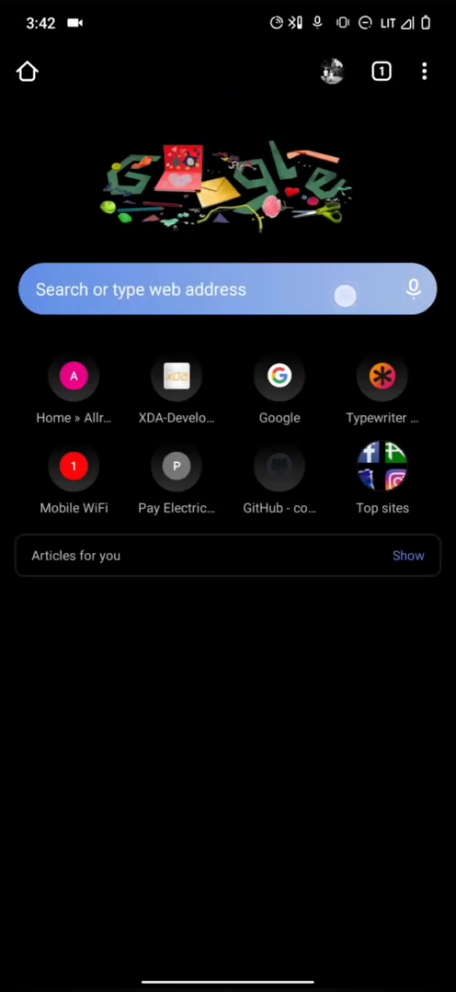
- Go to chrome://flags to reach the Experiments page
{"action": "left_click", "coordinate": [221, 291]}
{"action": "type", "text": "chrome://flags"}
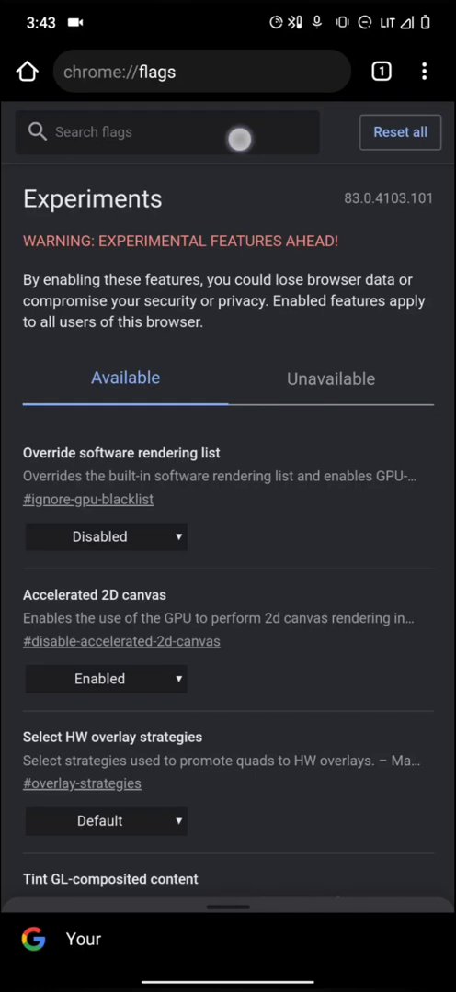
- Search flags for 'Tab g' and set Tab Grid Layout and Tab Groups to Enabled
{"action": "left_click", "coordinate": [165, 132]}
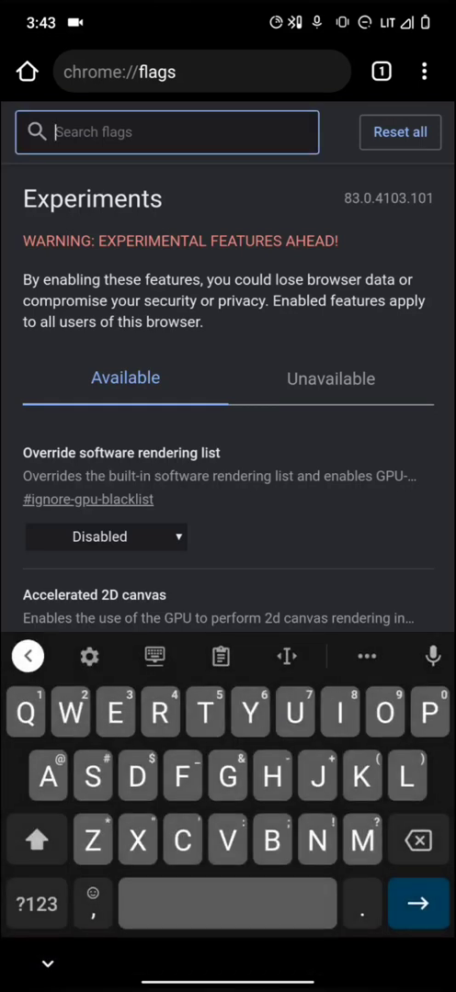
{"action": "type", "text": "Tab"}
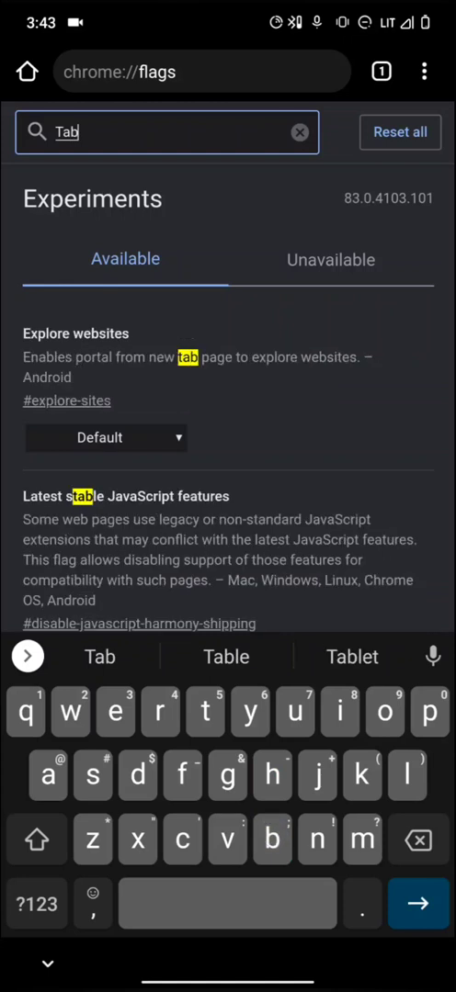
{"action": "type", "text": "g"}
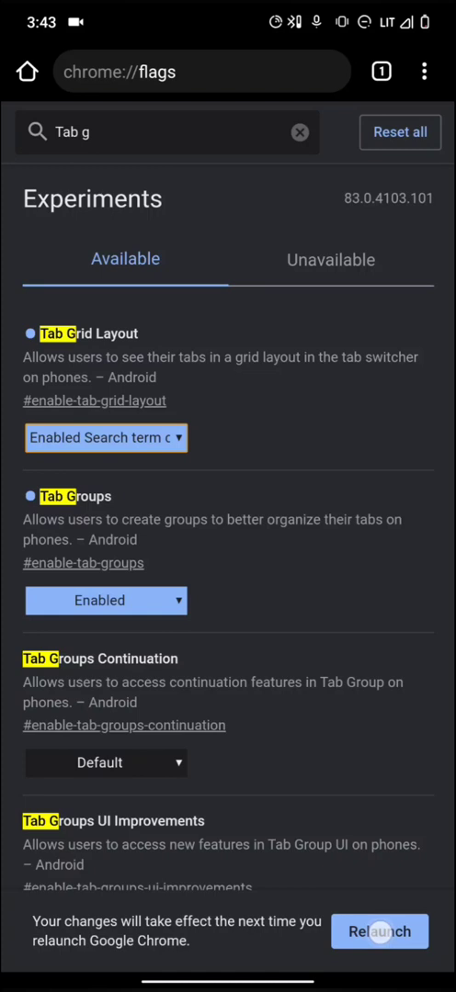
- Relaunch Chrome so the enabled tab experiments take effect
{"action": "left_click", "coordinate": [300, 133]}
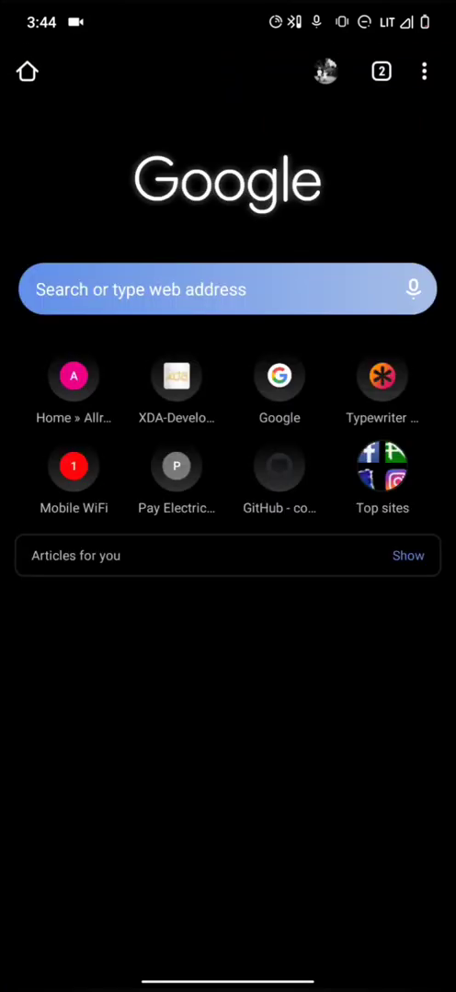
- From the tab switcher, group the open tabs and add another tab to the group
{"action": "left_click", "coordinate": [381, 70]}
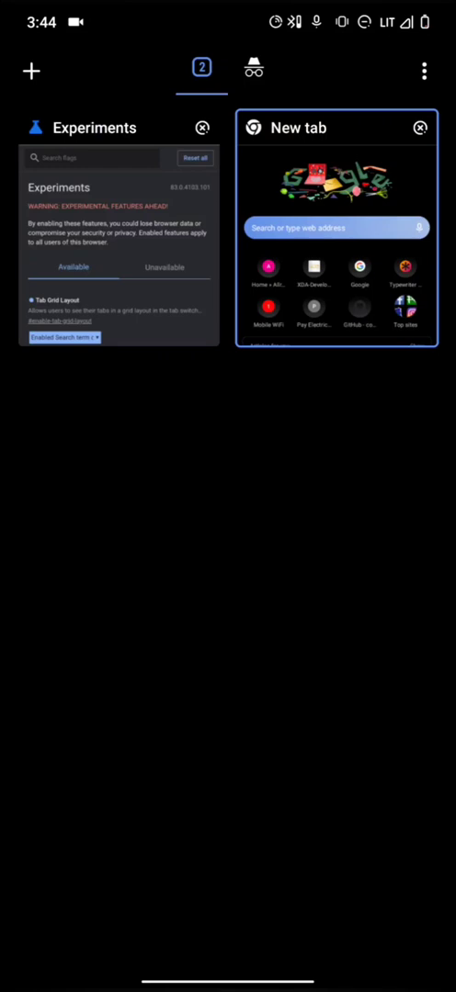
{"action": "left_click", "coordinate": [31, 69]}
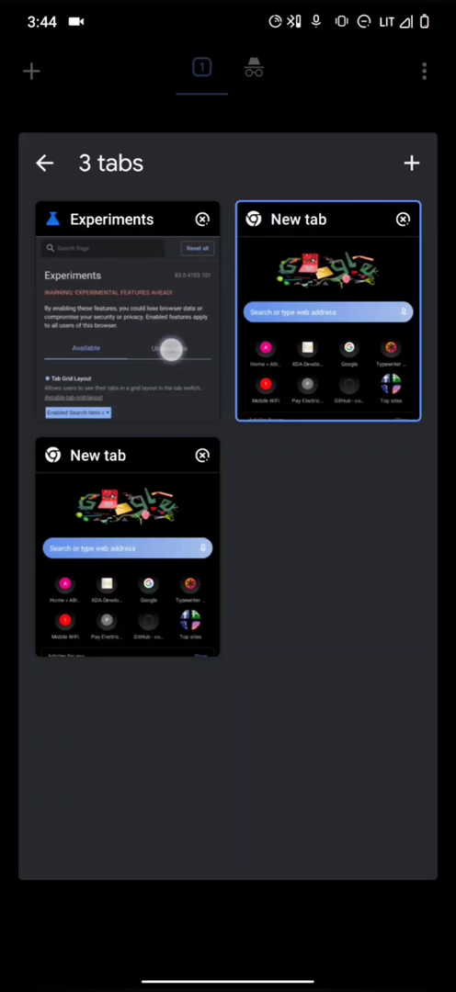
{"action": "left_click", "coordinate": [127, 308]}
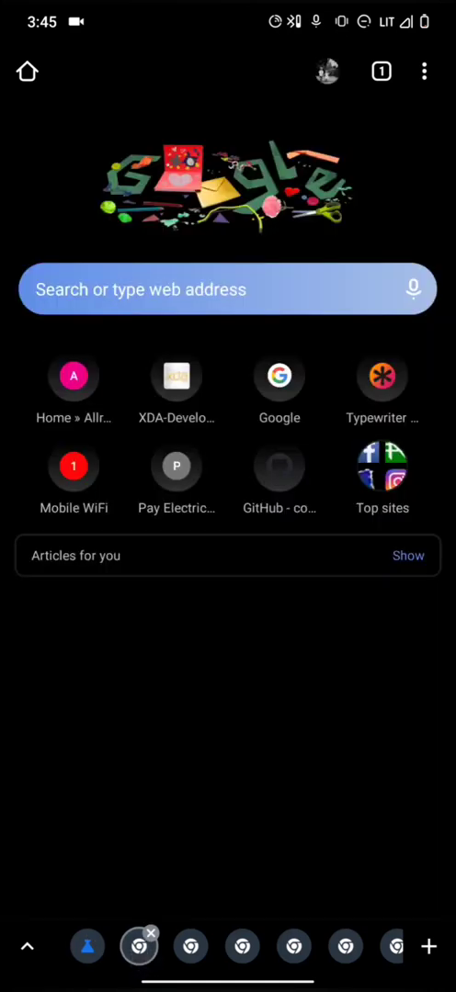
- Switch to the allroundreview.com tab via the bottom group strip and scroll the page
{"action": "left_click", "coordinate": [73, 377]}
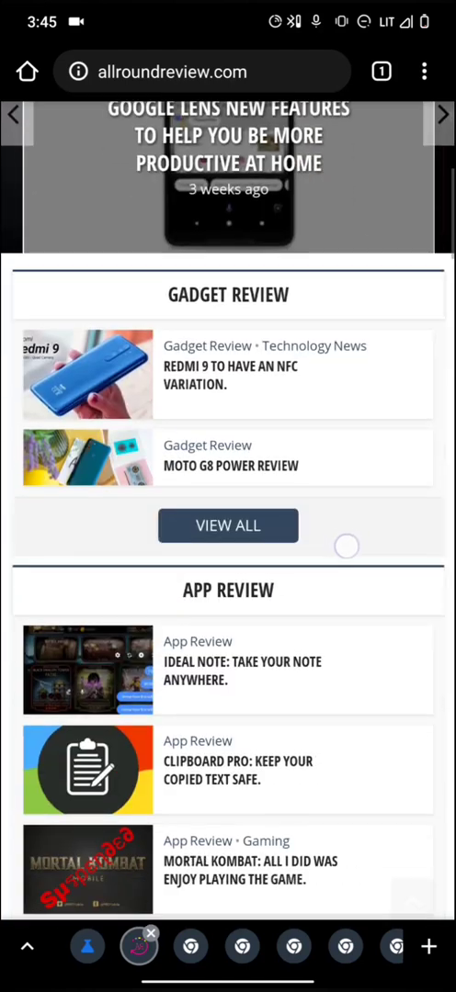
{"action": "scroll", "scroll_direction": "down", "scroll_amount": 3}
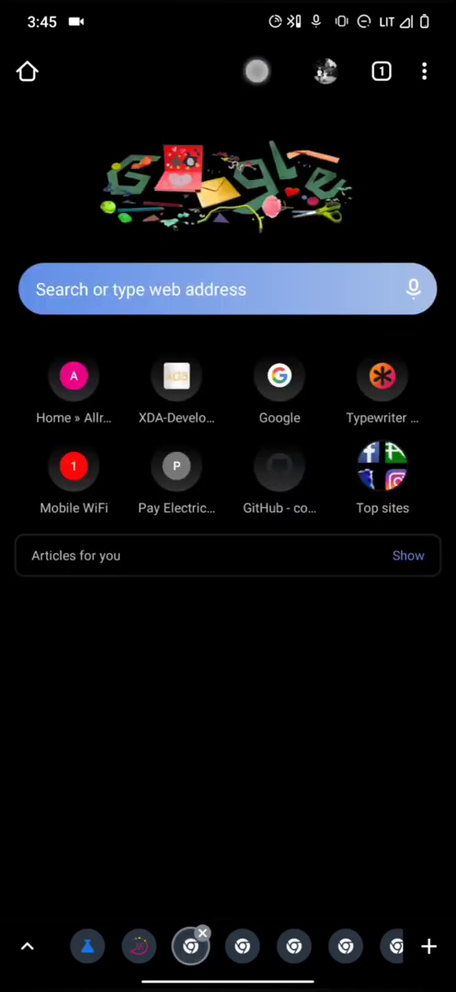
- Create a new tab and drag it onto another to form a second two-tab group
{"action": "left_click", "coordinate": [380, 70]}
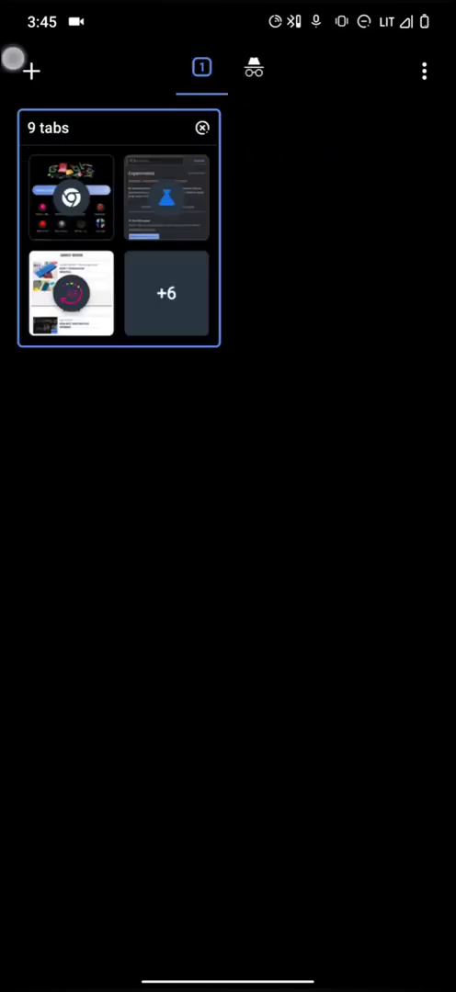
{"action": "left_click", "coordinate": [29, 70]}
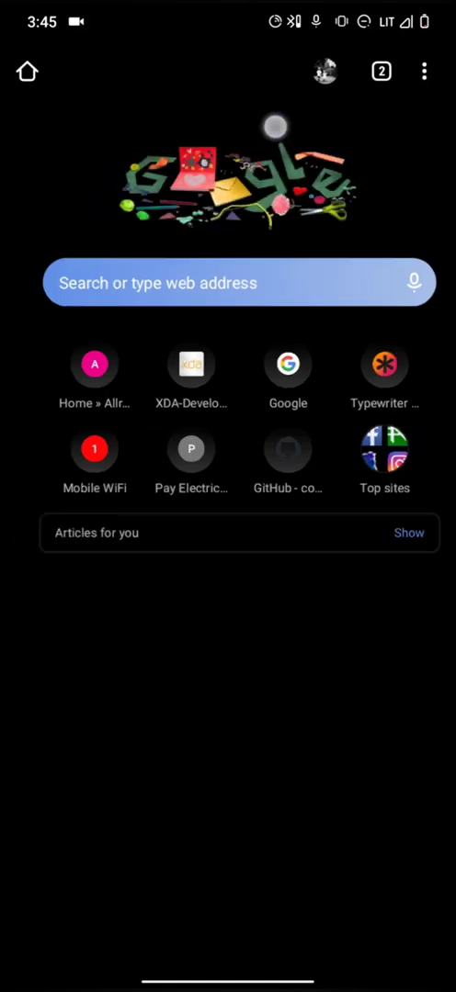
{"action": "left_click", "coordinate": [380, 70]}
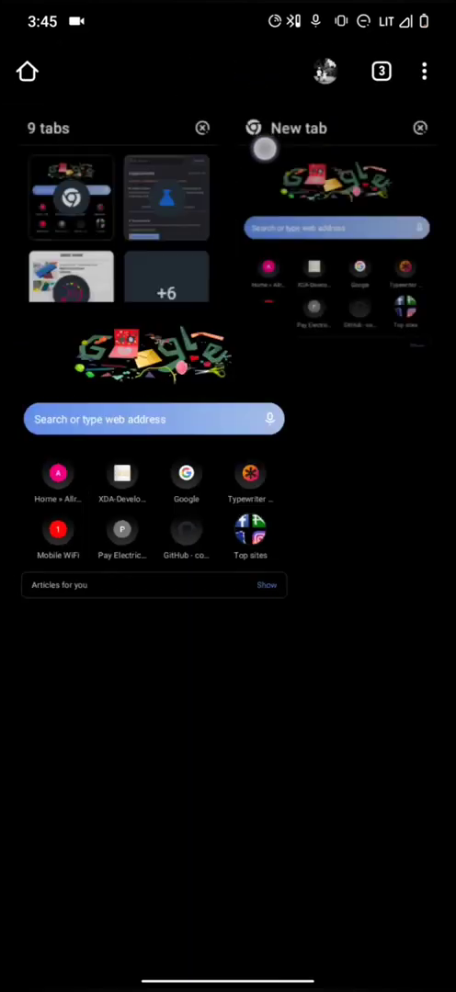
{"action": "left_click", "coordinate": [381, 70]}
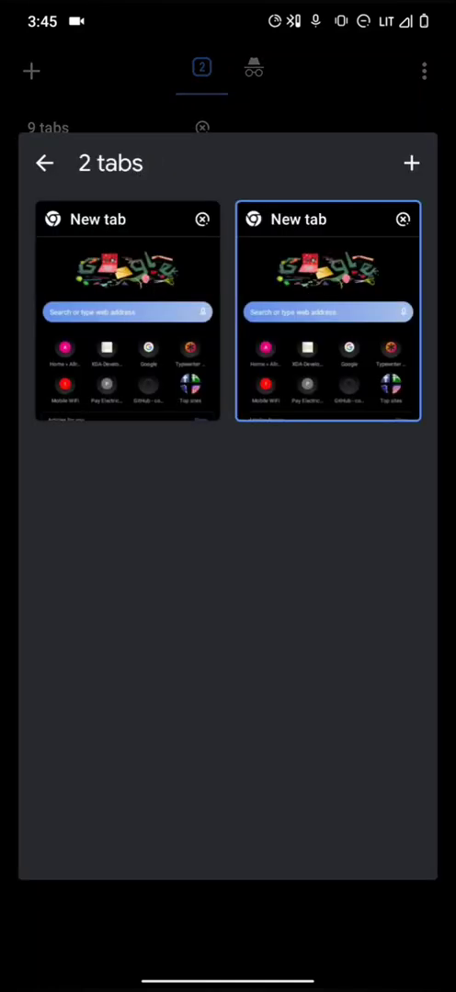
- Return to the overview of both groups and reopen a tab from the two-tab group
{"action": "left_click", "coordinate": [44, 162]}
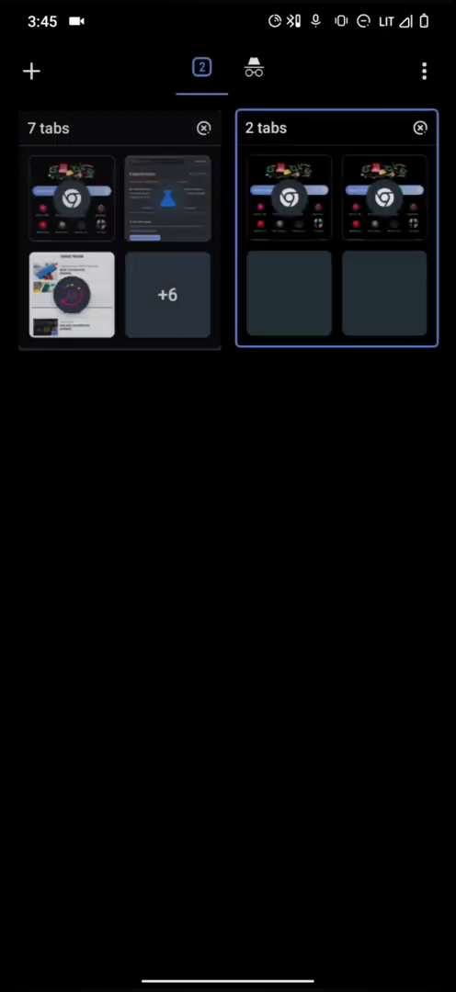
{"action": "left_click", "coordinate": [31, 70]}
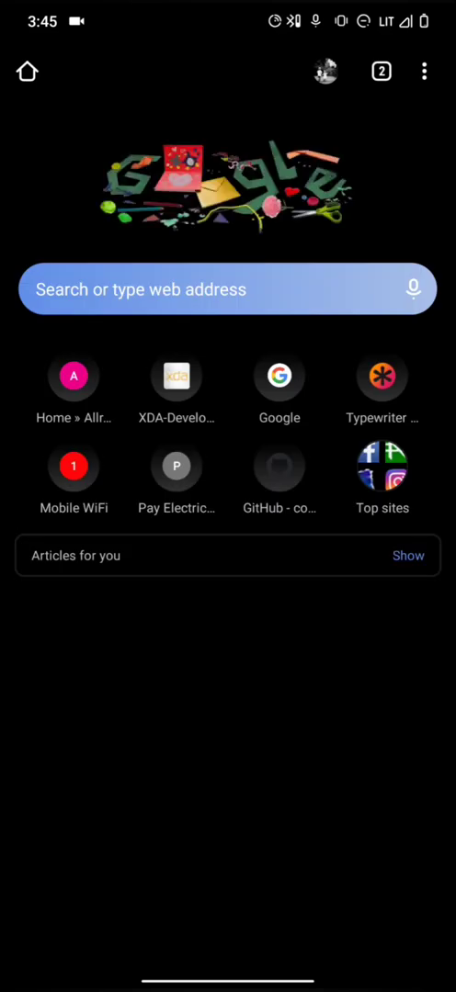
- Visit allroundreview.com from its shortcut and scroll down the site
{"action": "left_click", "coordinate": [381, 70]}
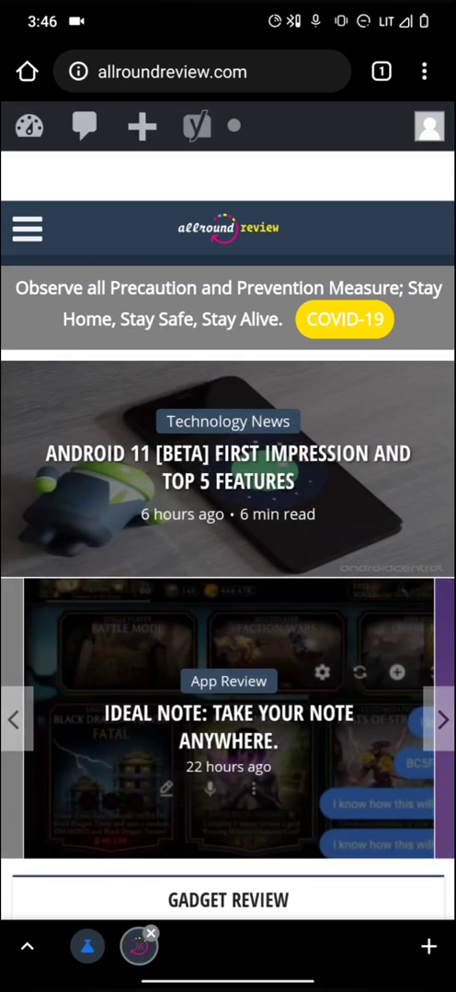
{"action": "scroll", "scroll_direction": "down", "scroll_amount": 3}
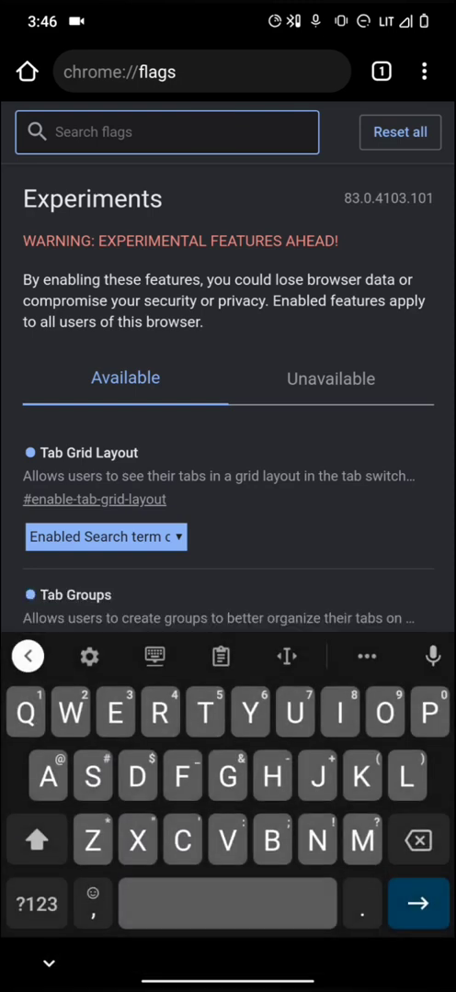
- Search 'Dark', set Force Dark Mode for Web Contents to 'Enabled with selective…' and relaunch
{"action": "type", "text": "Dark"}
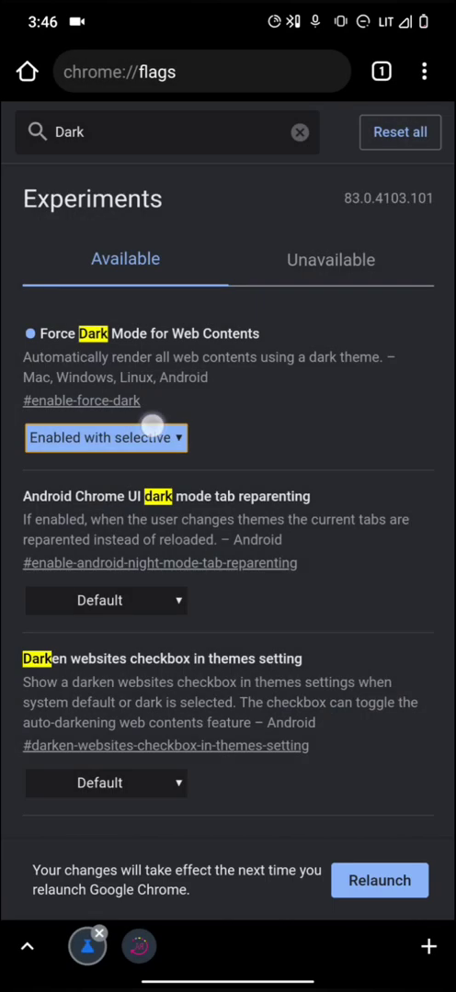
{"action": "left_click", "coordinate": [105, 437]}
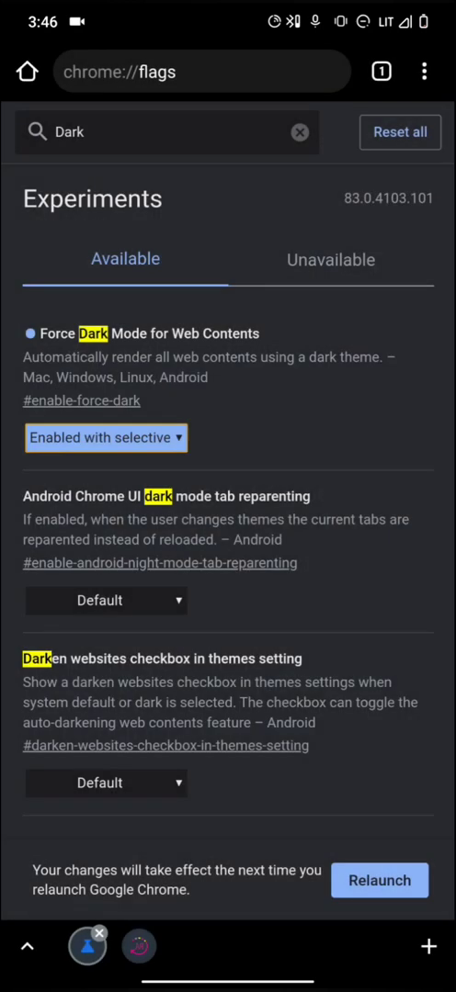
{"action": "left_click", "coordinate": [300, 132]}
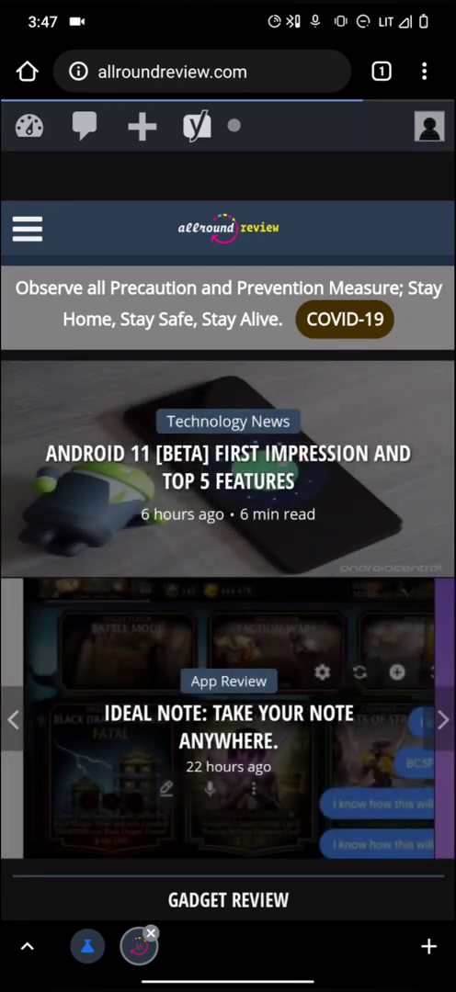
- Scroll allroundreview.com to check it now renders darkened
{"action": "scroll", "scroll_direction": "down", "scroll_amount": 3}
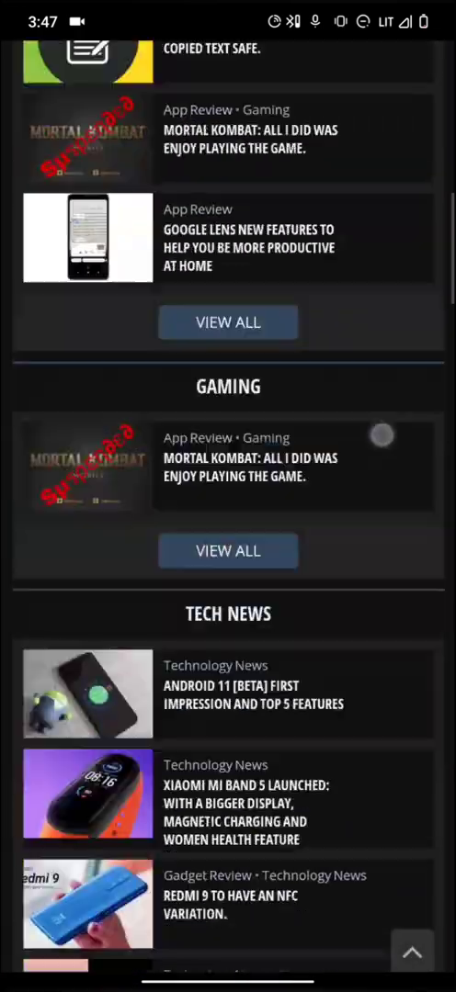
{"action": "scroll", "scroll_direction": "down", "scroll_amount": 3}
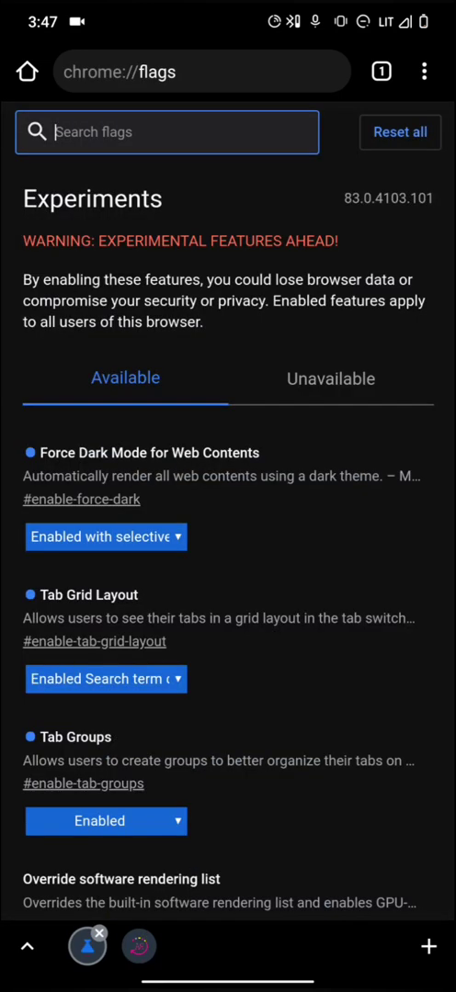
- Search 'Preview tab', enable the ephemeral Preview Tab bottom-sheet flag and relaunch Chrome
{"action": "left_click", "coordinate": [166, 132]}
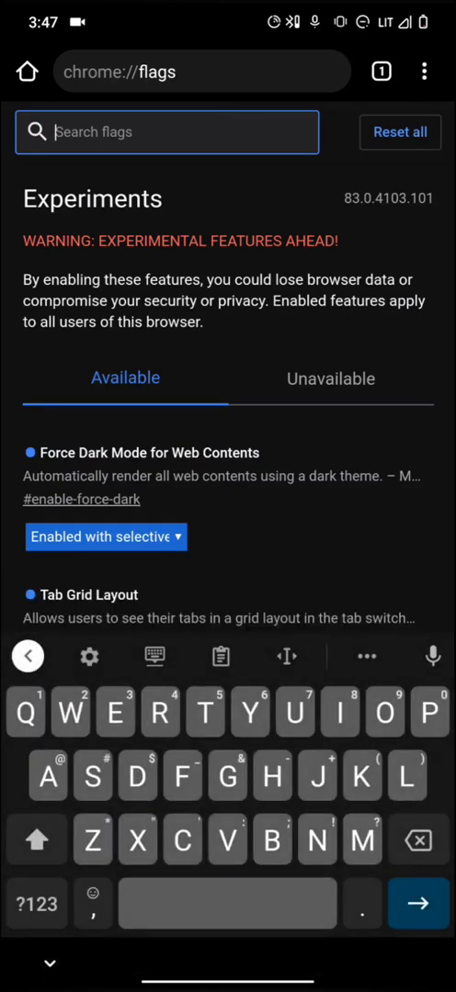
{"action": "type", "text": "p"}
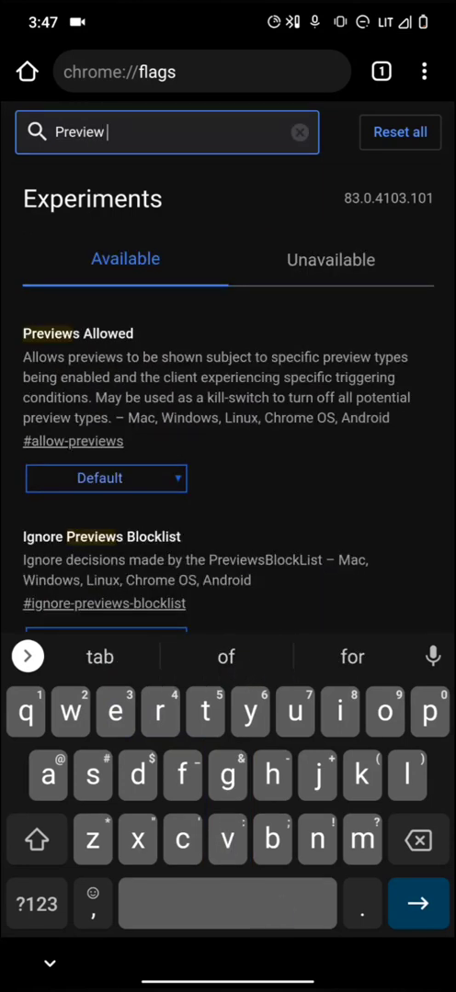
{"action": "type", "text": "t"}
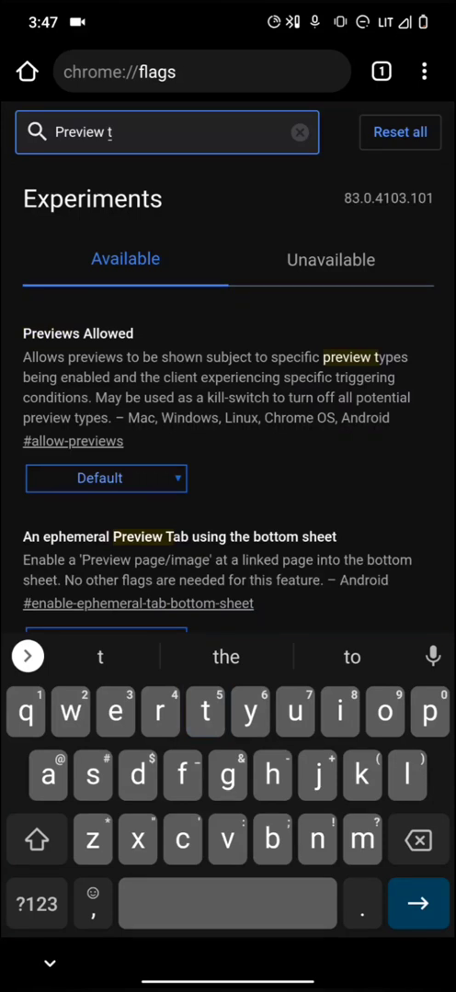
{"action": "type", "text": "a"}
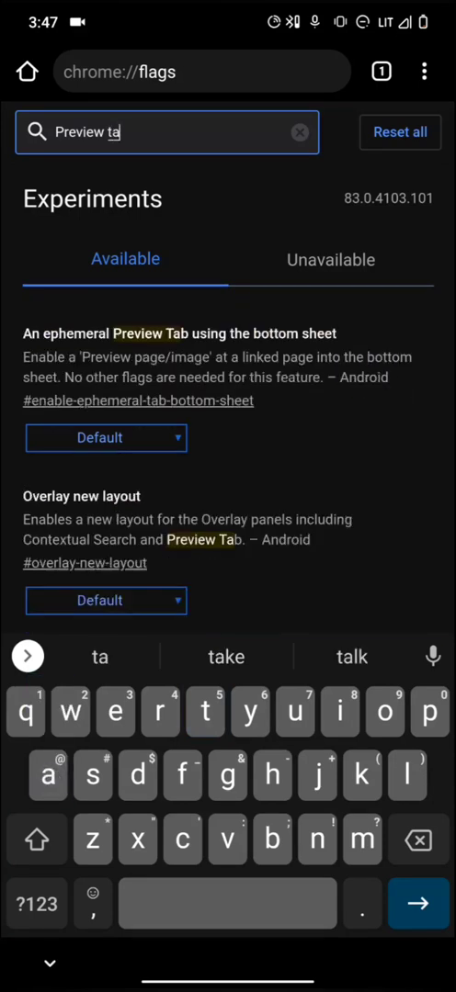
{"action": "type", "text": "b"}
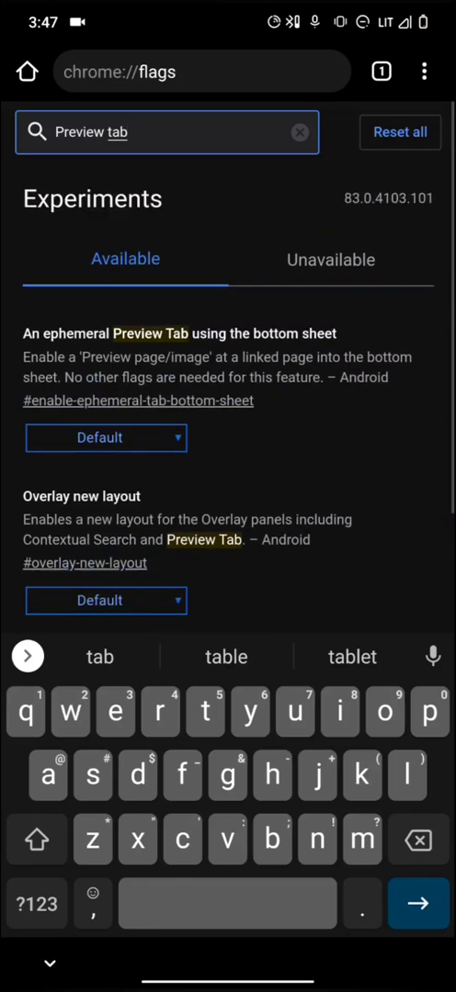
{"action": "left_click", "coordinate": [105, 437]}
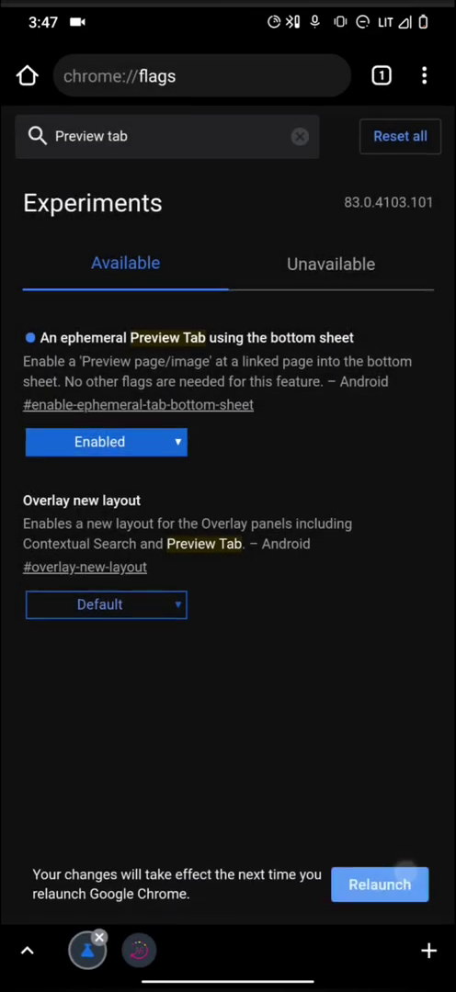
{"action": "left_click", "coordinate": [297, 136]}
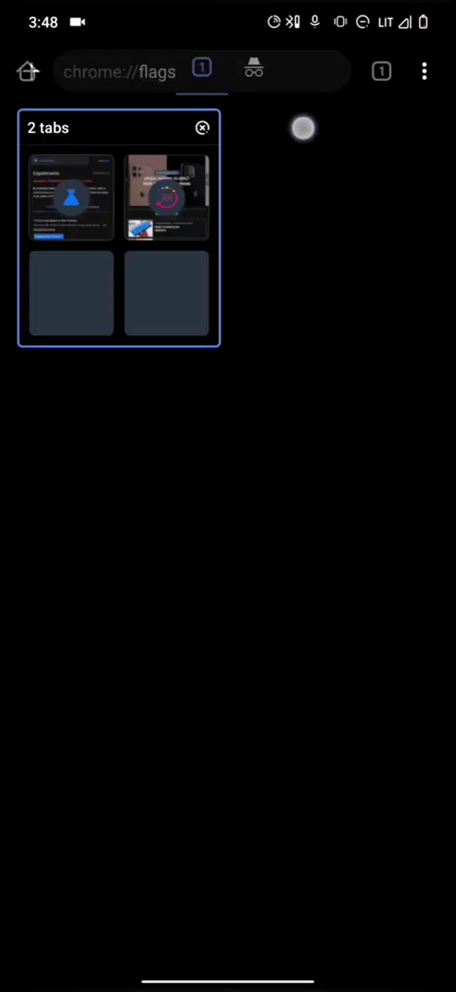
- Open the allroundreview.com tab from the two-tab group and scroll its homepage
{"action": "left_click", "coordinate": [167, 198]}
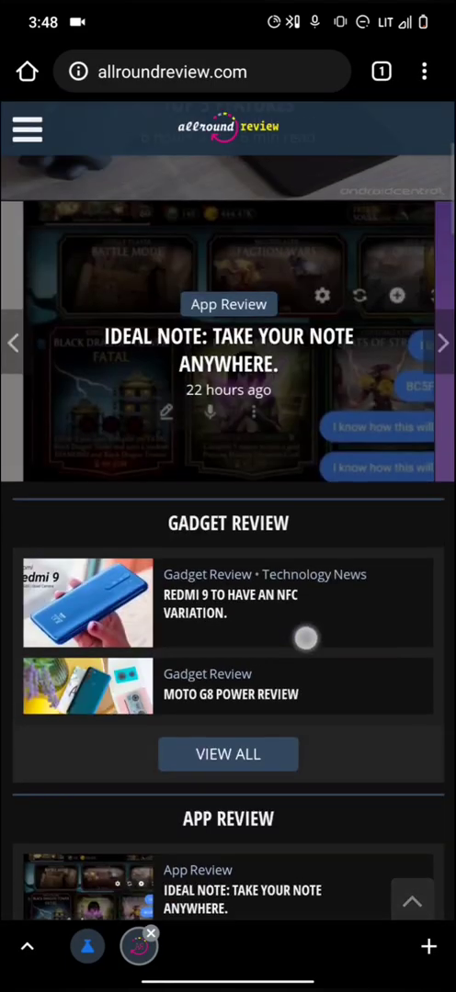
{"action": "scroll", "scroll_direction": "down", "scroll_amount": 3}
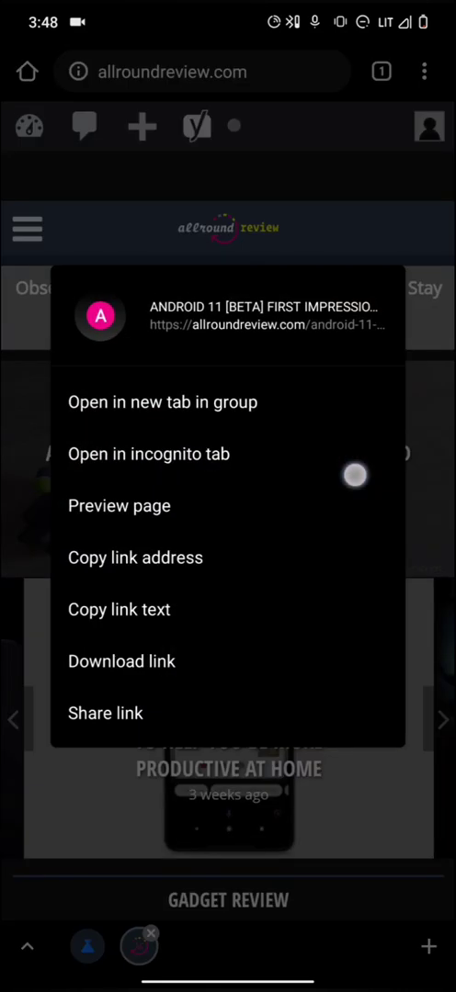
{"action": "mouse_move", "coordinate": [353, 474]}
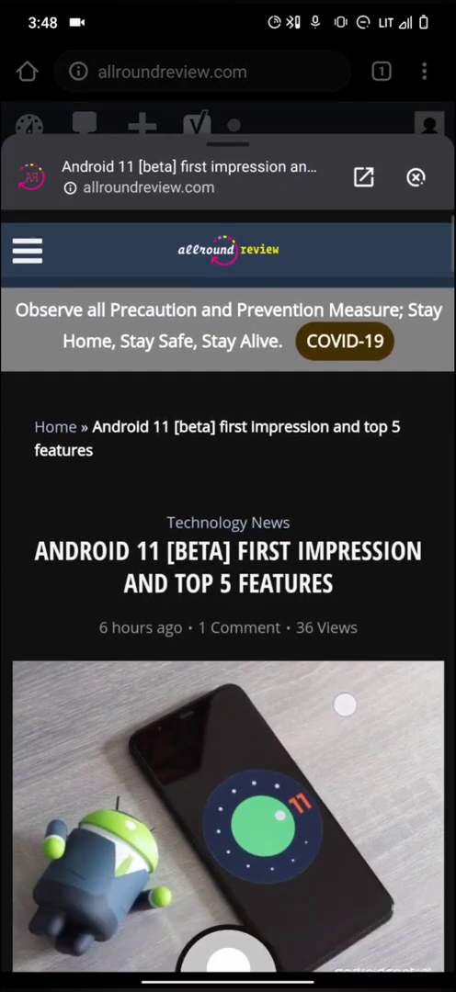
- Scroll through the Android 11 article preview sheet and the allroundreview.com homepage
{"action": "scroll", "scroll_direction": "down", "scroll_amount": 3}
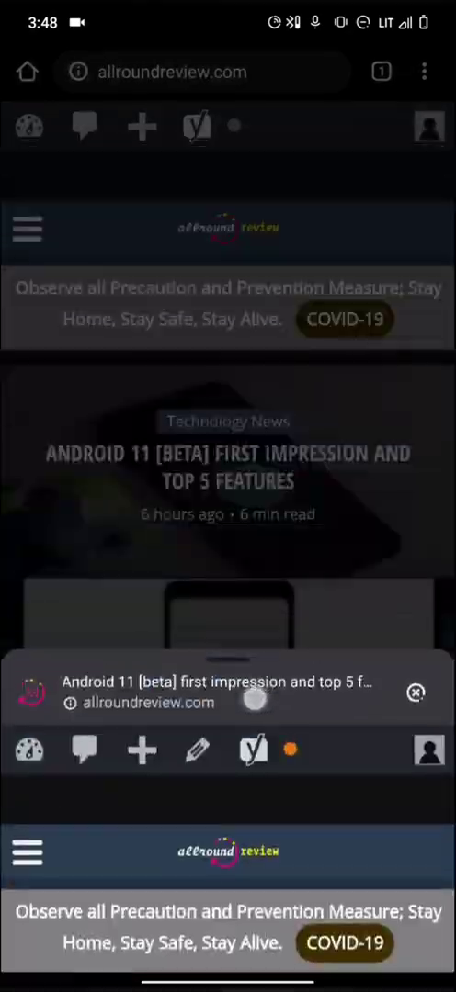
{"action": "scroll", "scroll_direction": "down", "scroll_amount": 3}
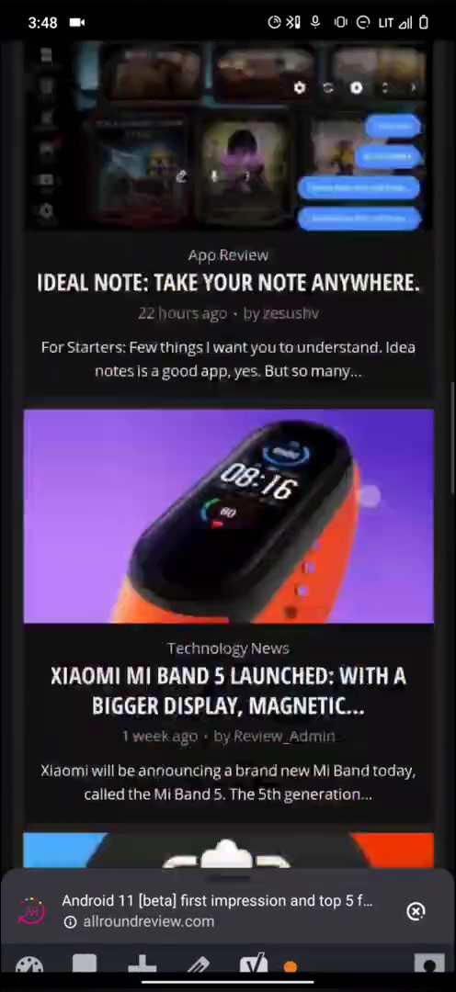
{"action": "scroll", "scroll_direction": "up", "scroll_amount": 3}
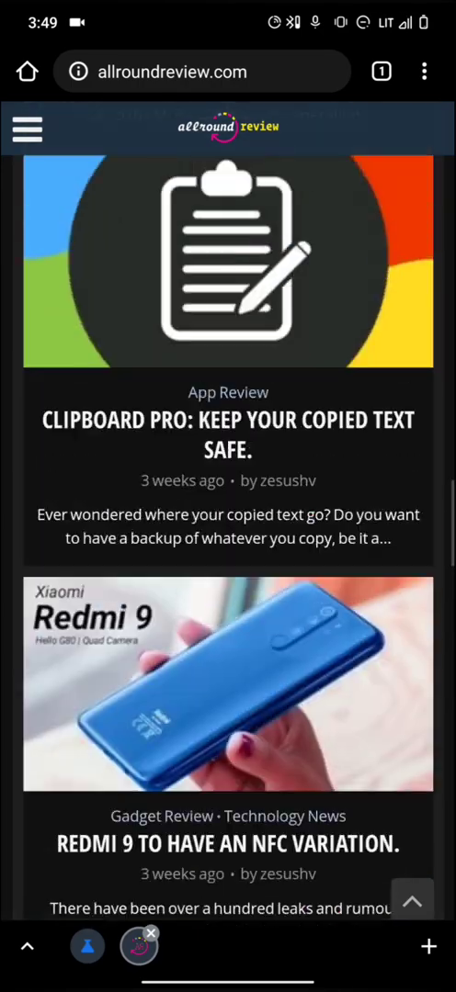
{"action": "scroll", "scroll_direction": "down", "scroll_amount": 3}
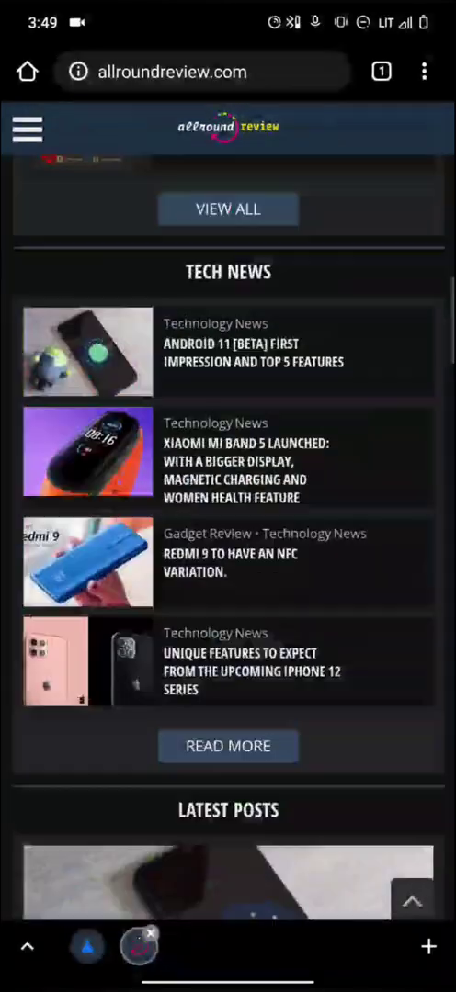
{"action": "scroll", "scroll_direction": "up", "scroll_amount": 3}
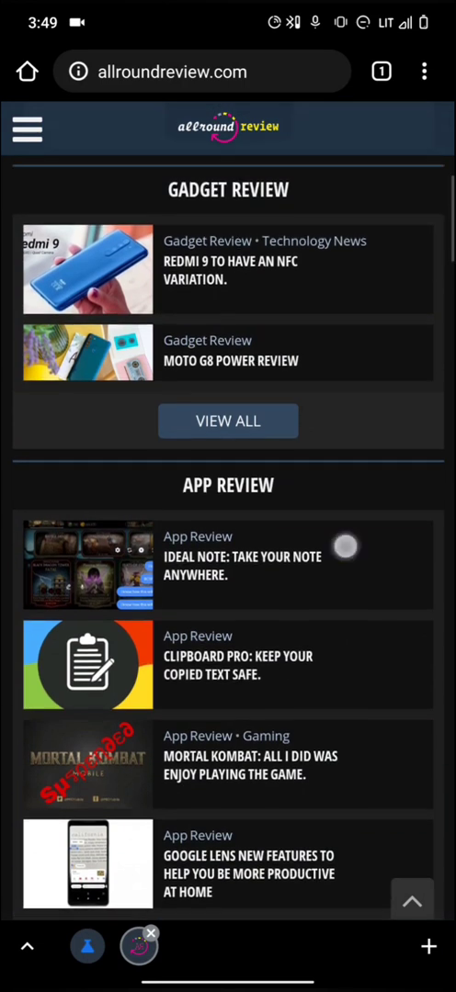
{"action": "scroll", "scroll_direction": "up", "scroll_amount": 3}
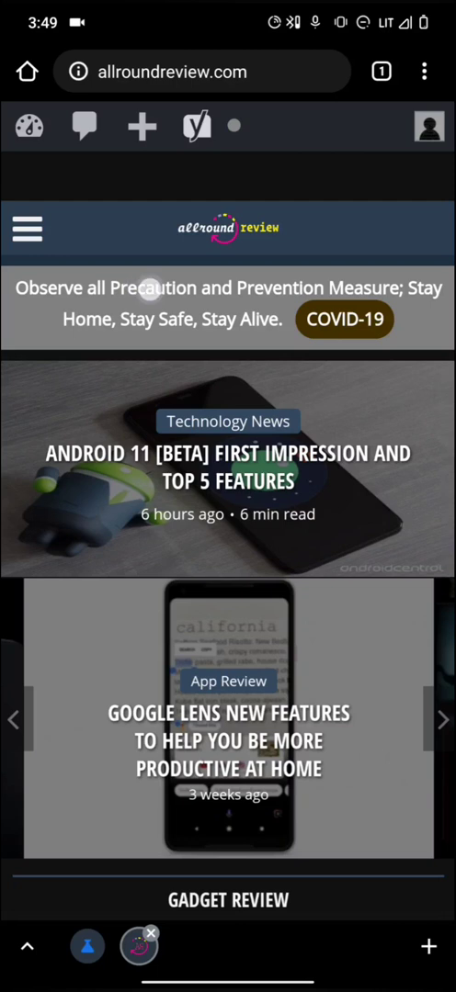
- Quick-search the word Precaution and the COVID-19 banner sentence via Touch to Search
{"action": "double_click", "coordinate": [152, 286]}
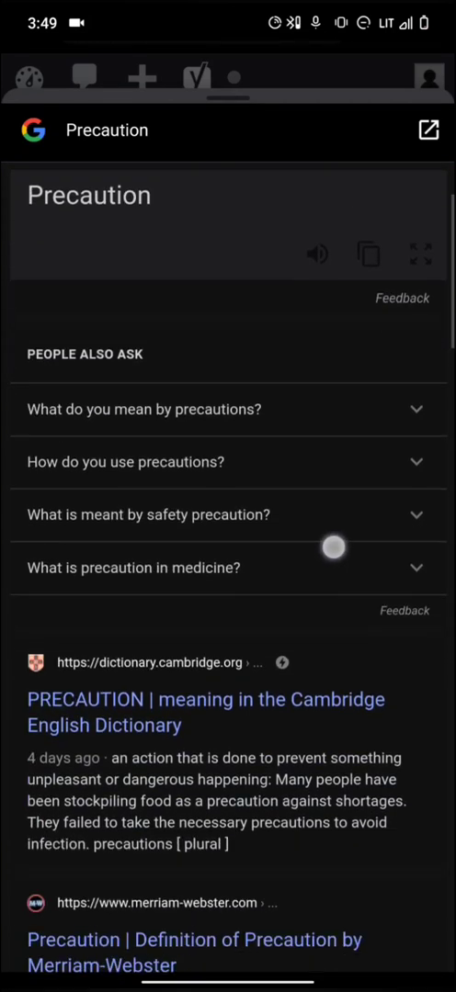
{"action": "scroll", "scroll_direction": "down", "scroll_amount": 3}
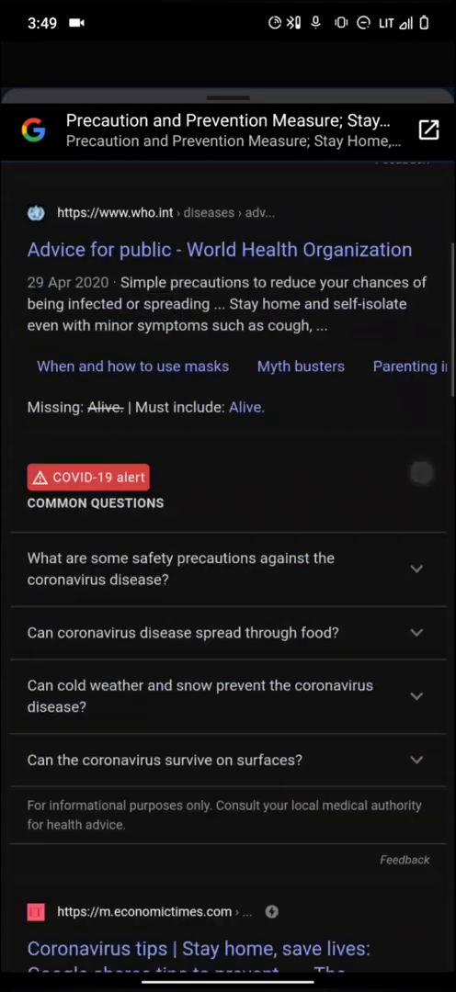
{"action": "scroll", "scroll_direction": "up", "scroll_amount": 3}
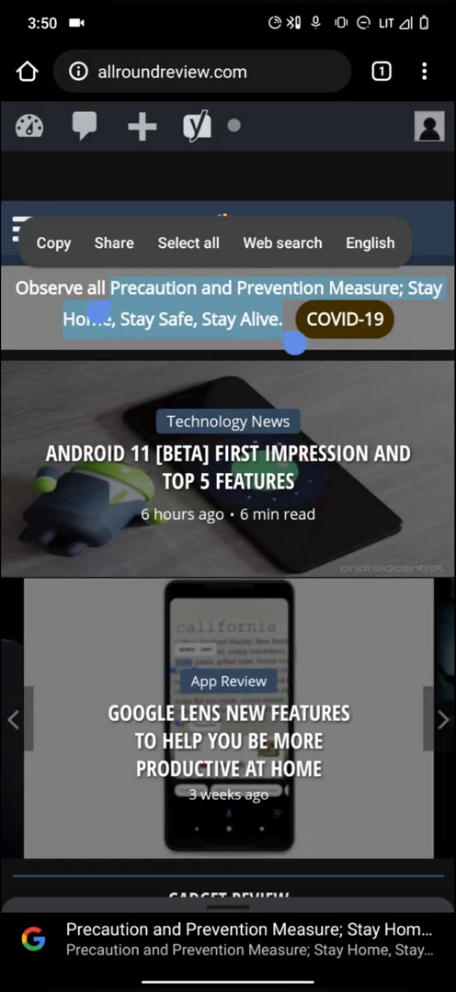
{"action": "scroll", "scroll_direction": "down", "scroll_amount": 3}
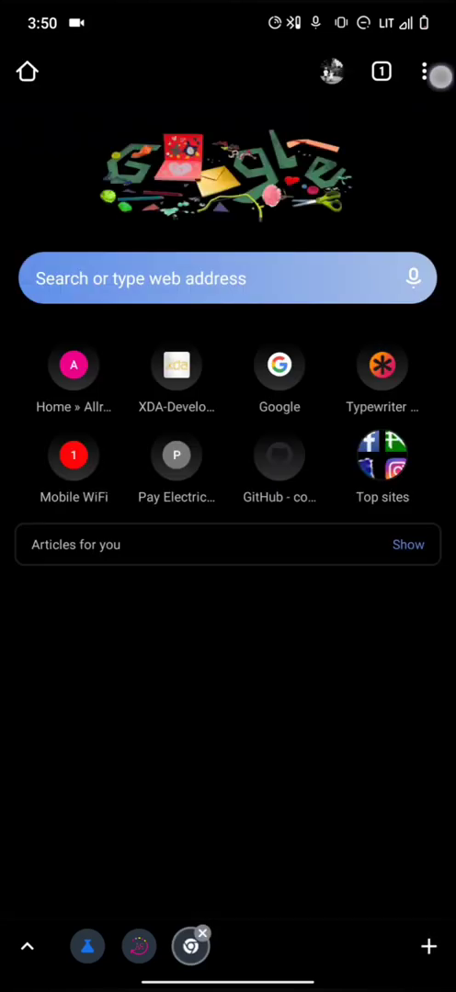
- Toggle Force enable zoom off and back on in Accessibility settings, then return to the page
{"action": "left_click", "coordinate": [422, 72]}
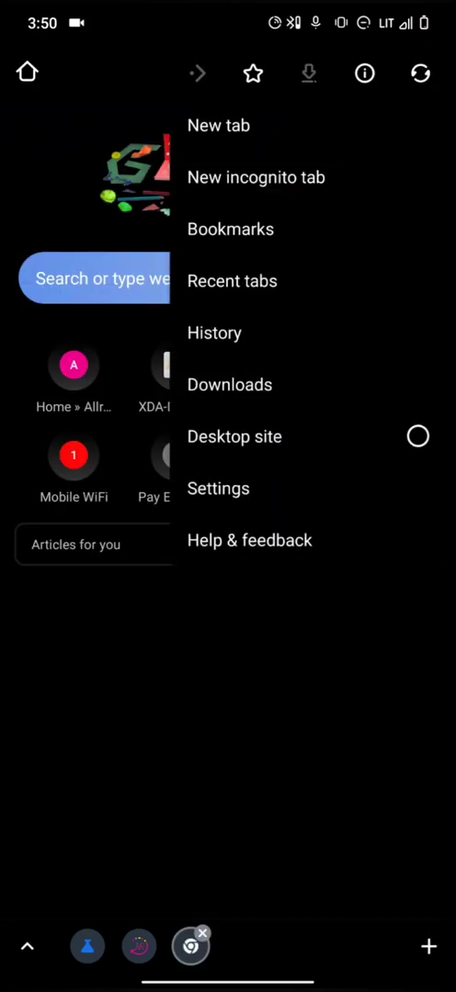
{"action": "left_click", "coordinate": [217, 488]}
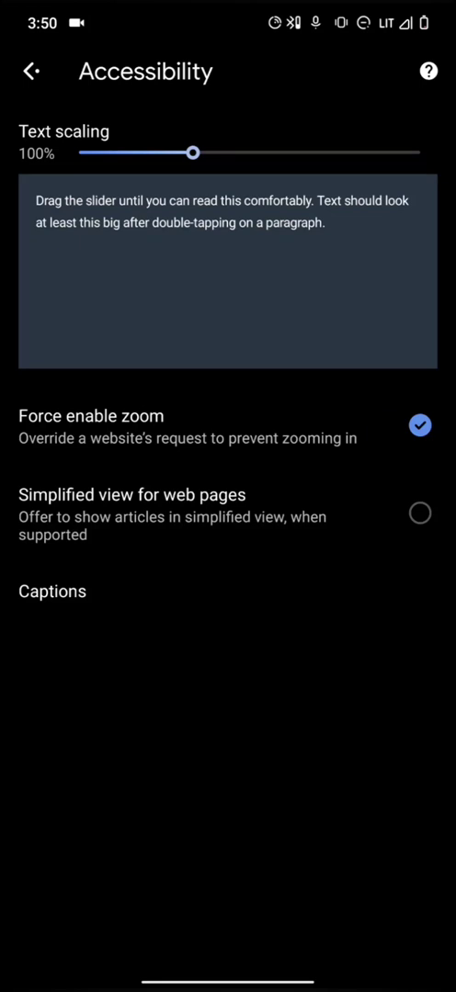
{"action": "left_click", "coordinate": [419, 426]}
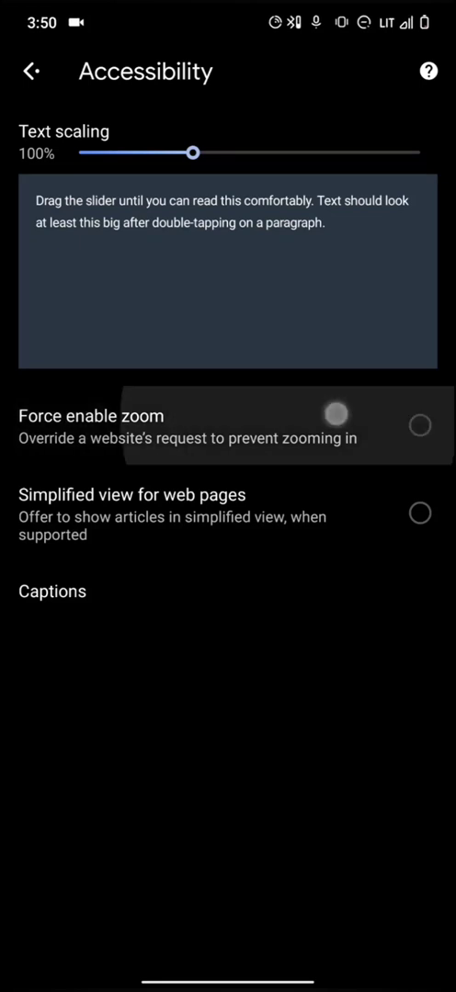
{"action": "left_click", "coordinate": [31, 70]}
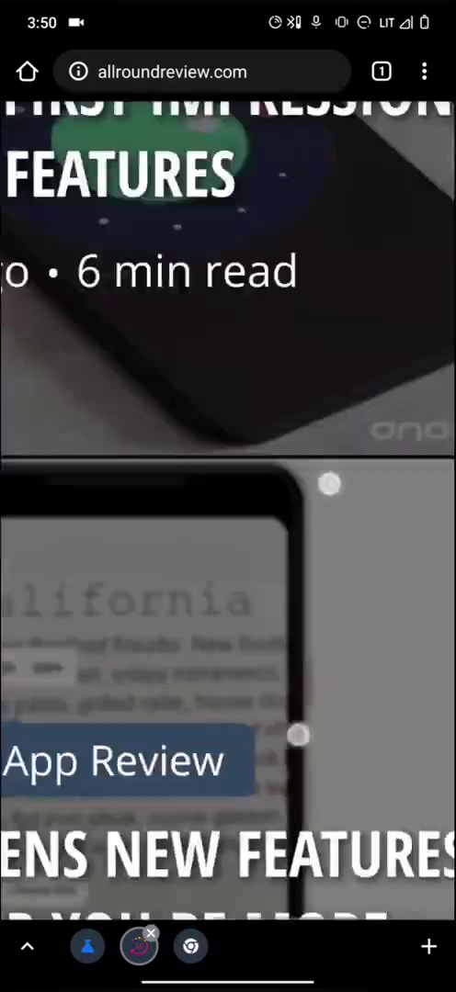
{"action": "scroll", "scroll_direction": "down", "scroll_amount": 3}
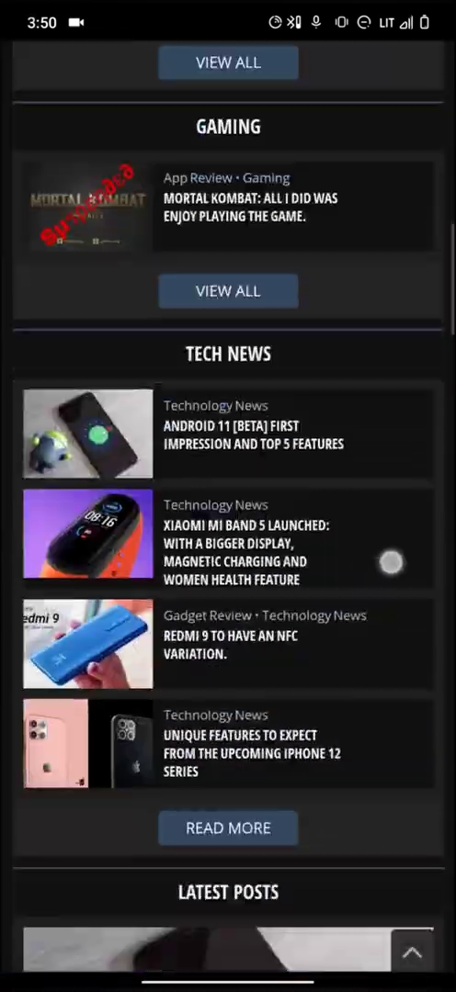
{"action": "scroll", "scroll_direction": "down", "scroll_amount": 3}
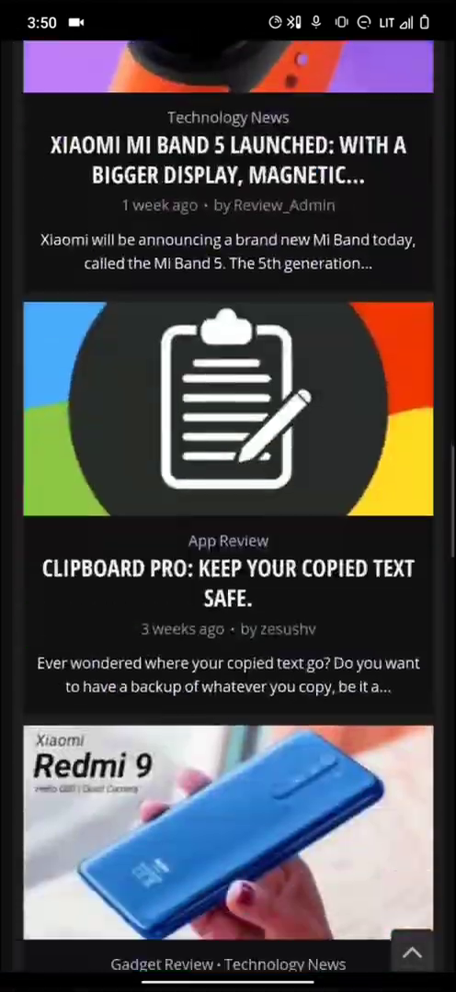